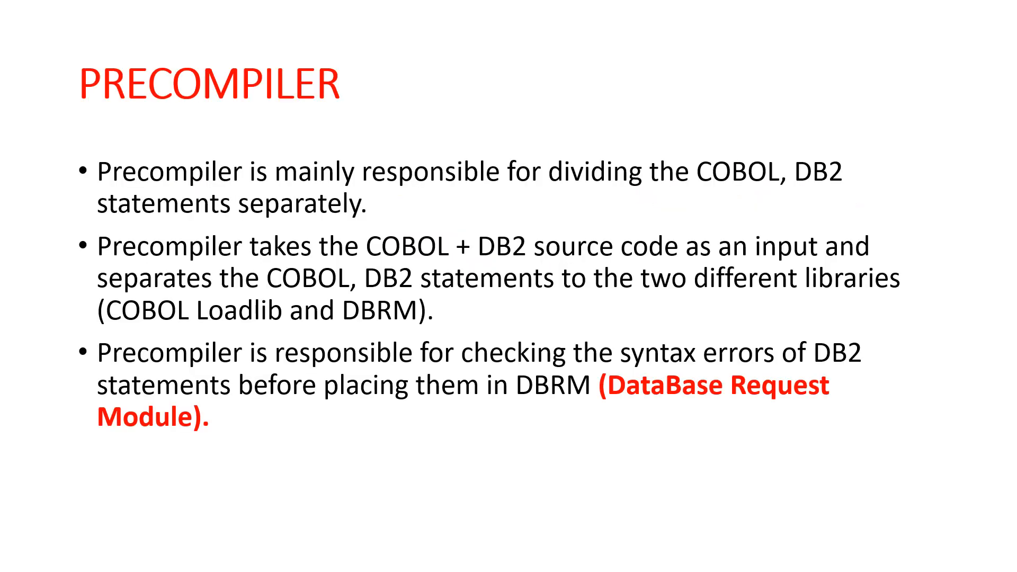
left_click_drag(195, 123, 377, 120)
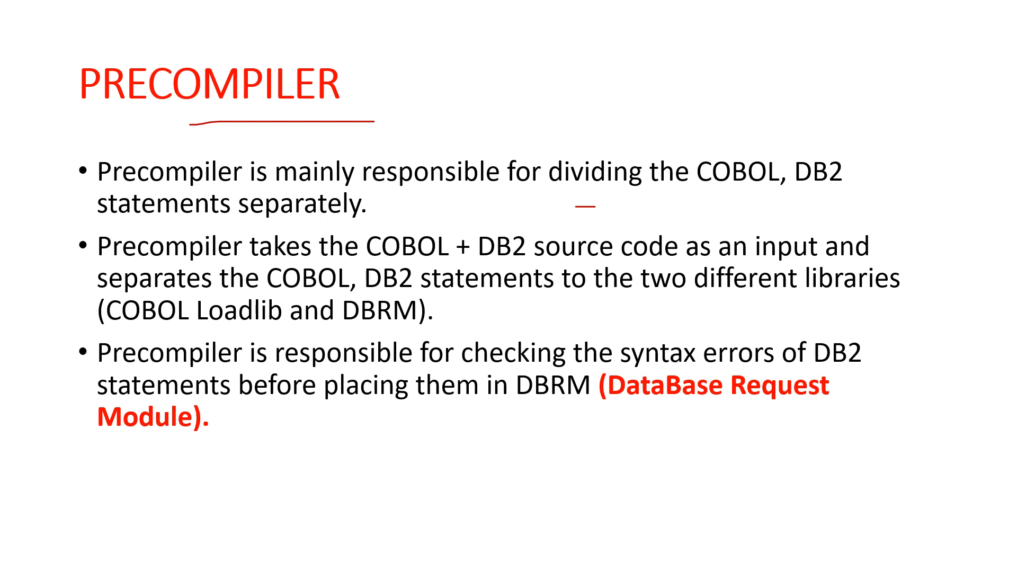
left_click_drag(590, 207, 773, 195)
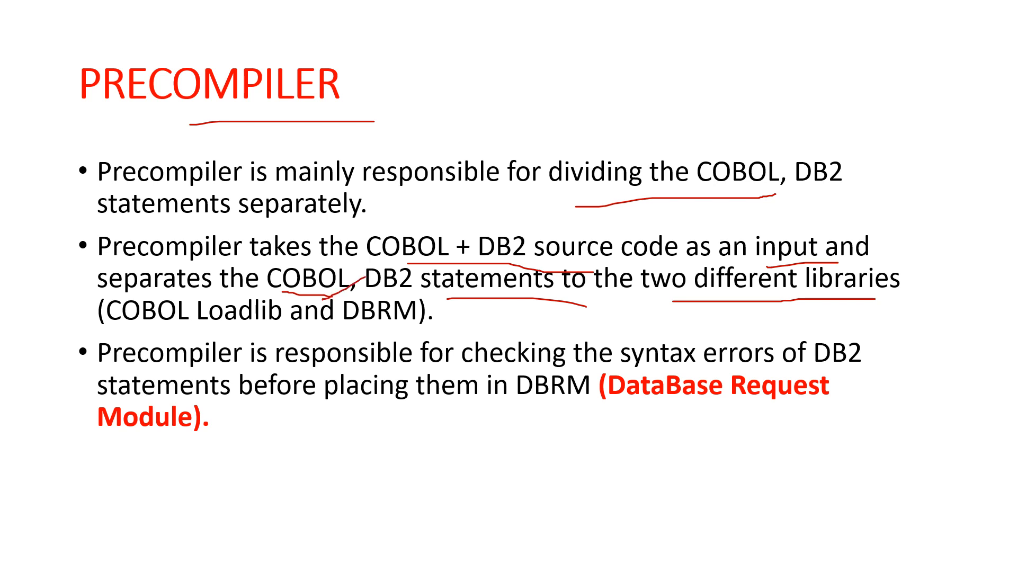
left_click_drag(159, 342, 262, 331)
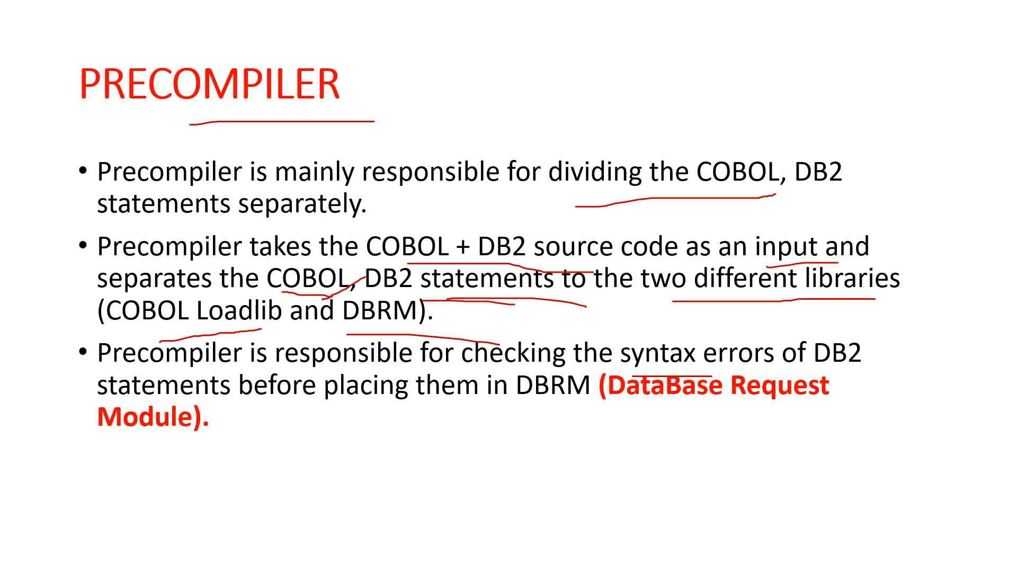
key("Right")
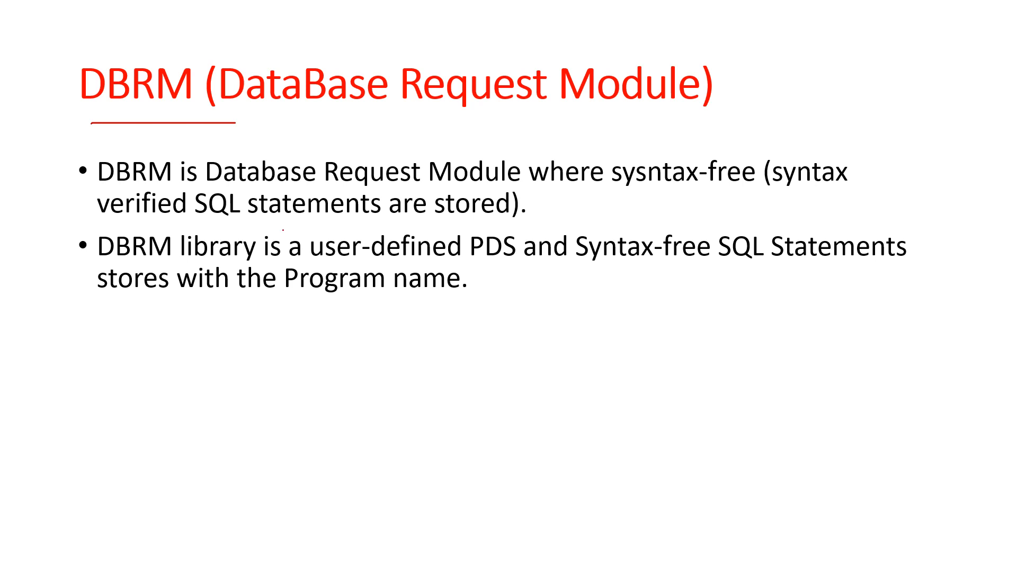
left_click_drag(285, 229, 451, 228)
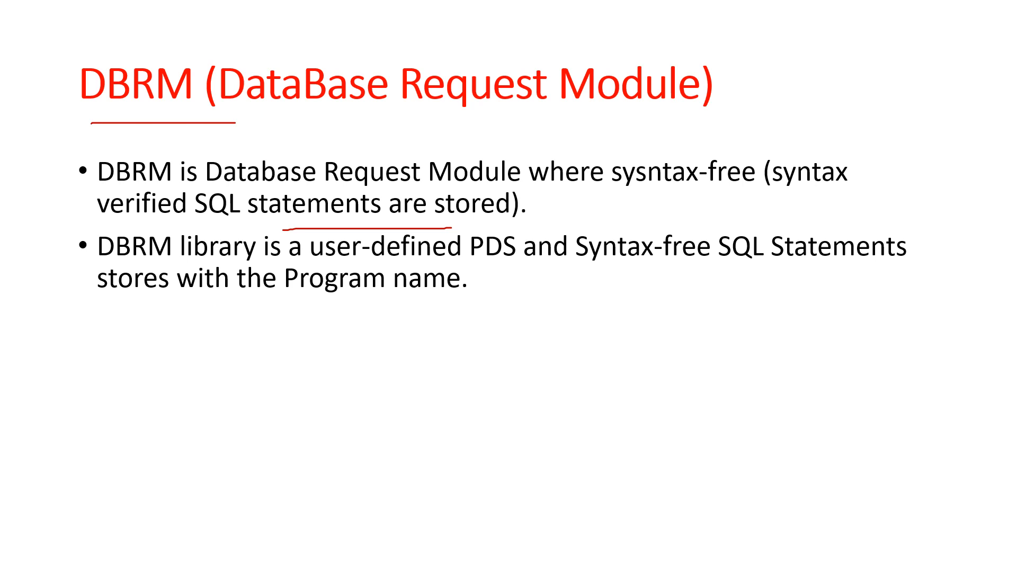
left_click_drag(477, 278, 779, 268)
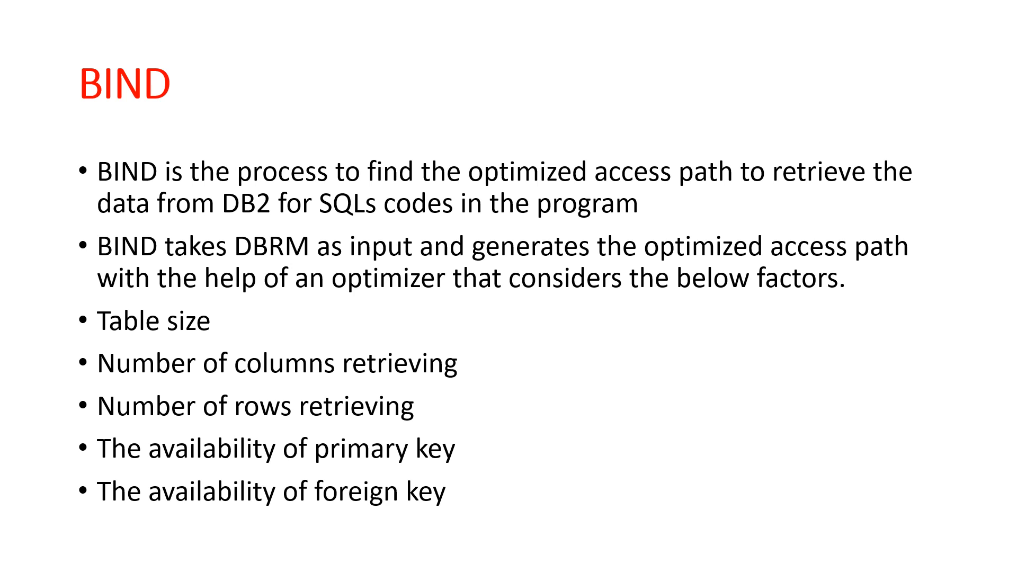
left_click_drag(551, 188, 697, 195)
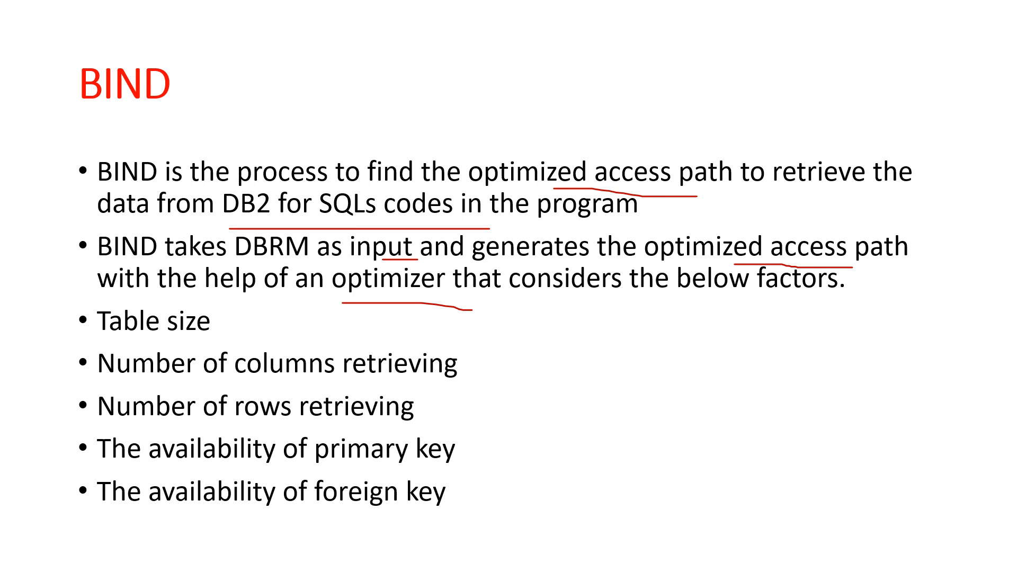
left_click_drag(153, 351, 288, 348)
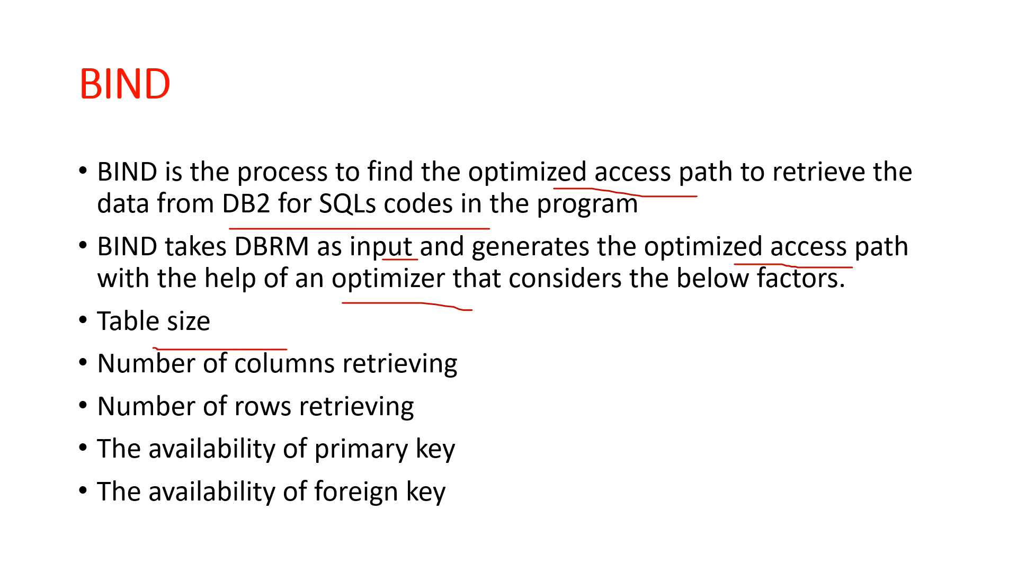
left_click_drag(192, 383, 438, 412)
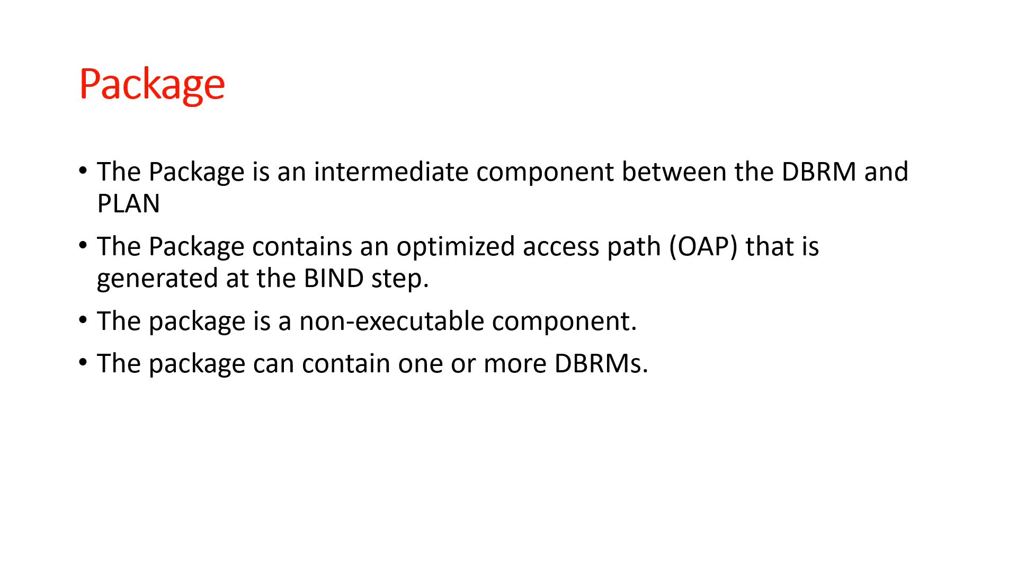
left_click_drag(354, 210, 587, 208)
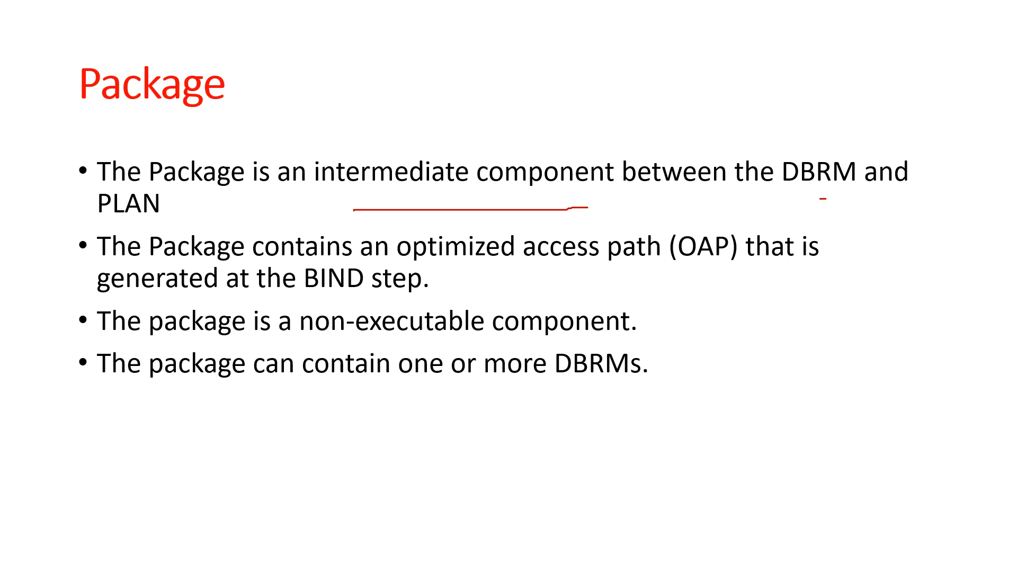
left_click_drag(672, 275, 740, 269)
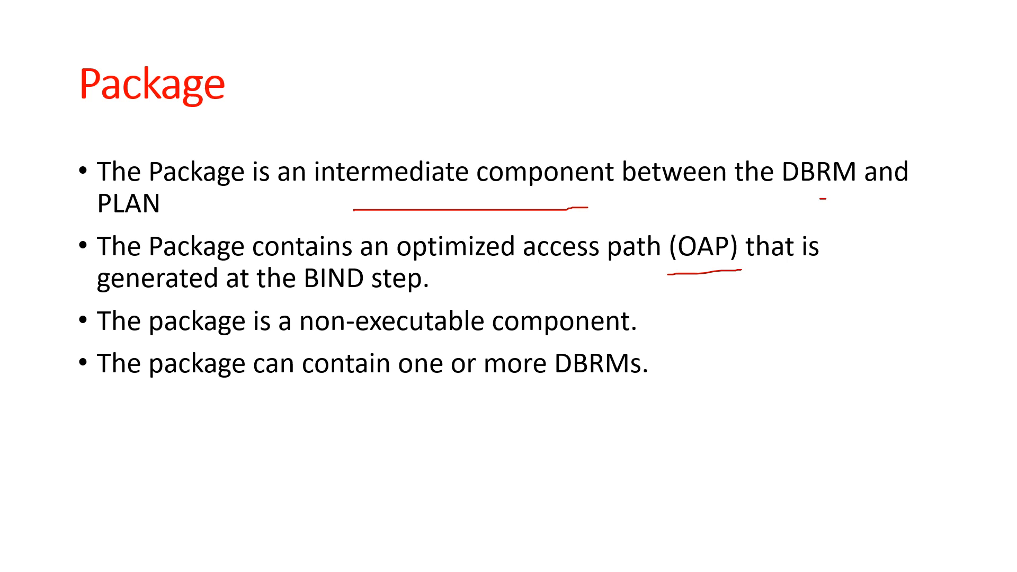
left_click_drag(395, 351, 571, 349)
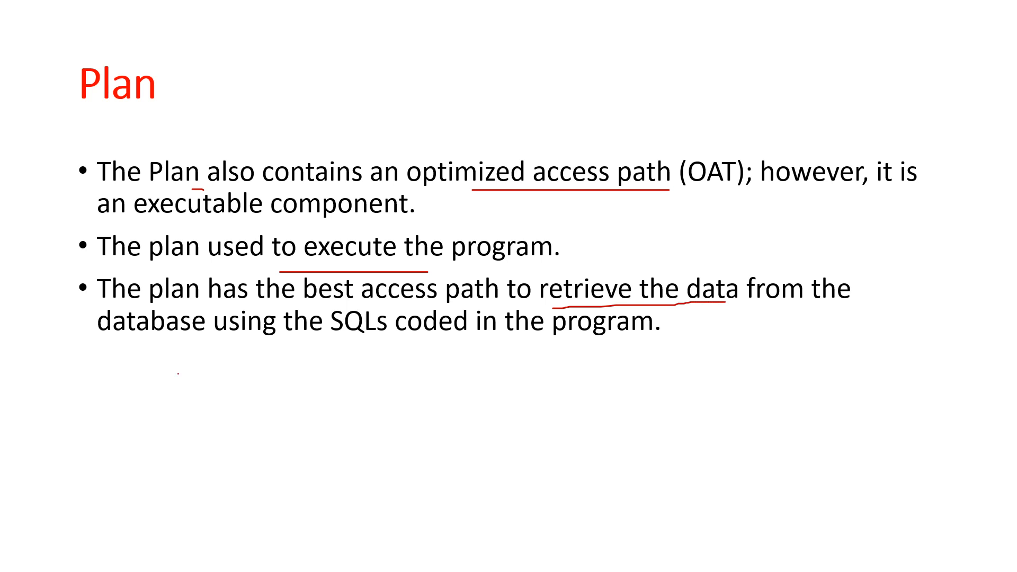
left_click_drag(180, 374, 407, 374)
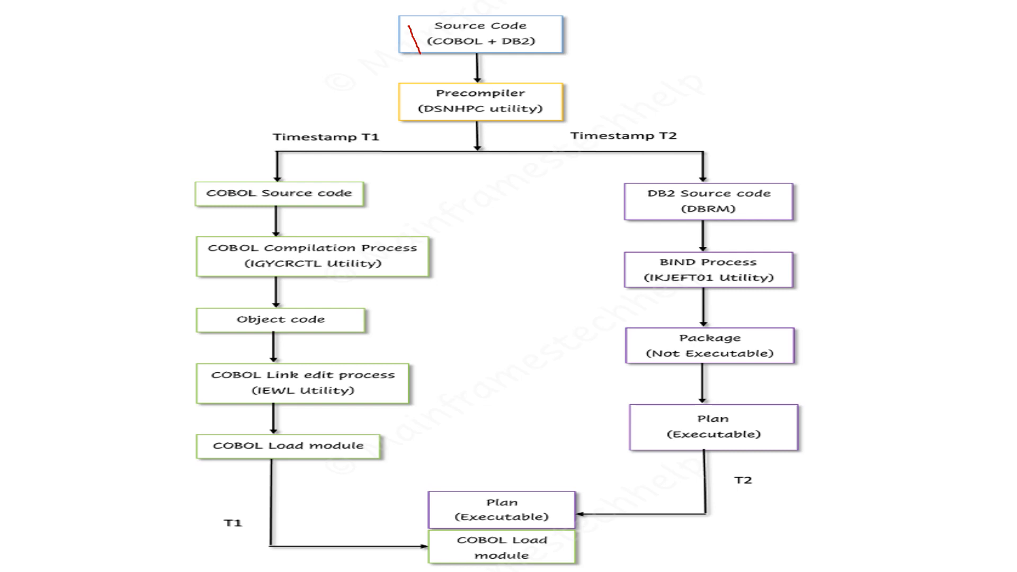
left_click_drag(422, 58, 496, 76)
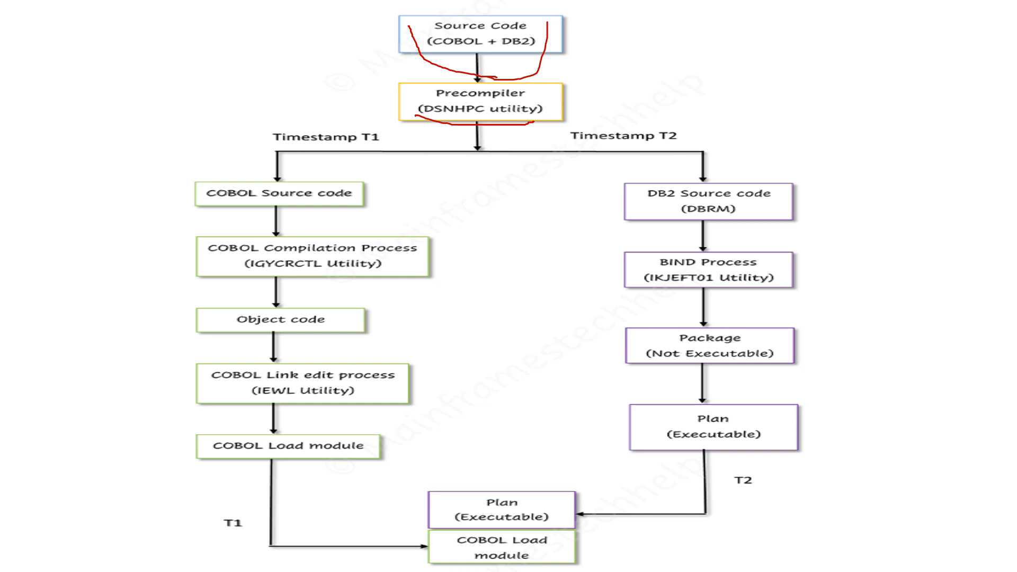
left_click_drag(214, 168, 250, 163)
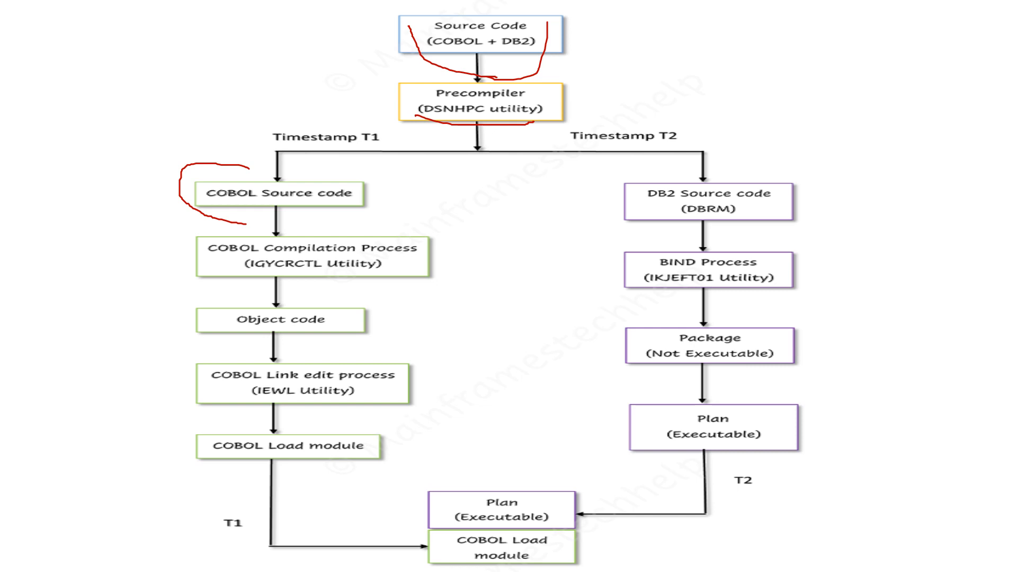
left_click_drag(633, 207, 678, 205)
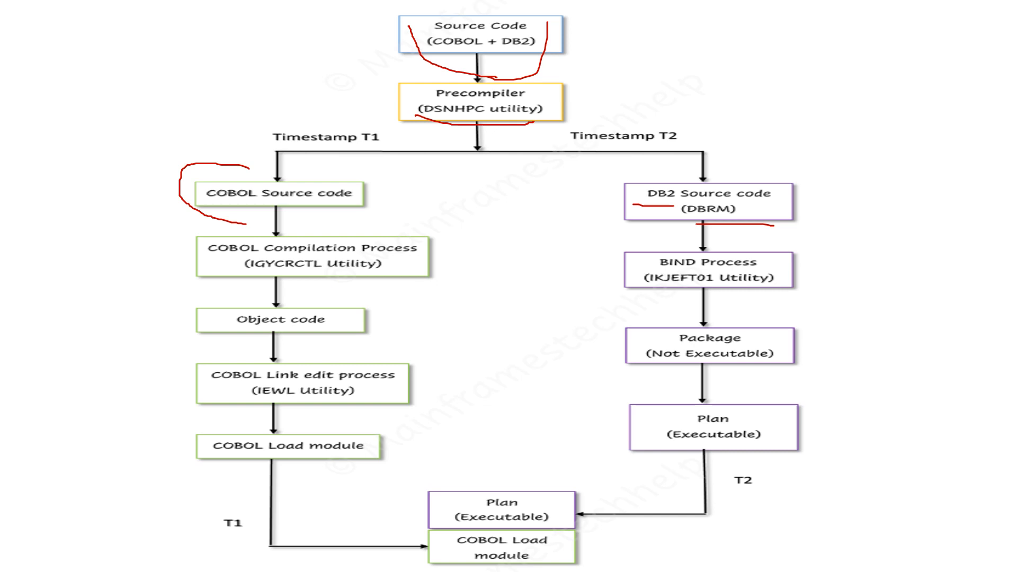
left_click_drag(324, 272, 461, 292)
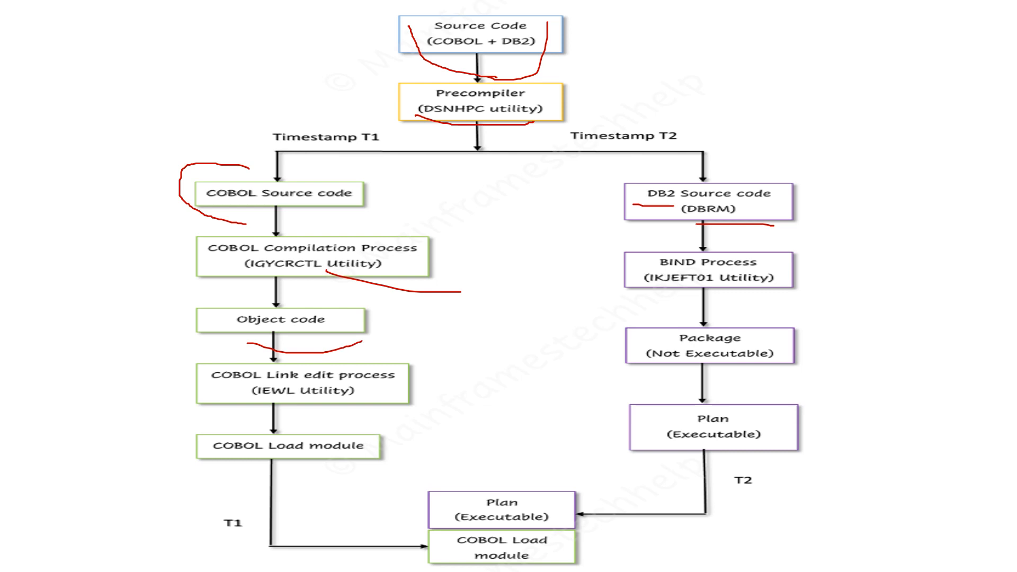
left_click_drag(240, 387, 334, 407)
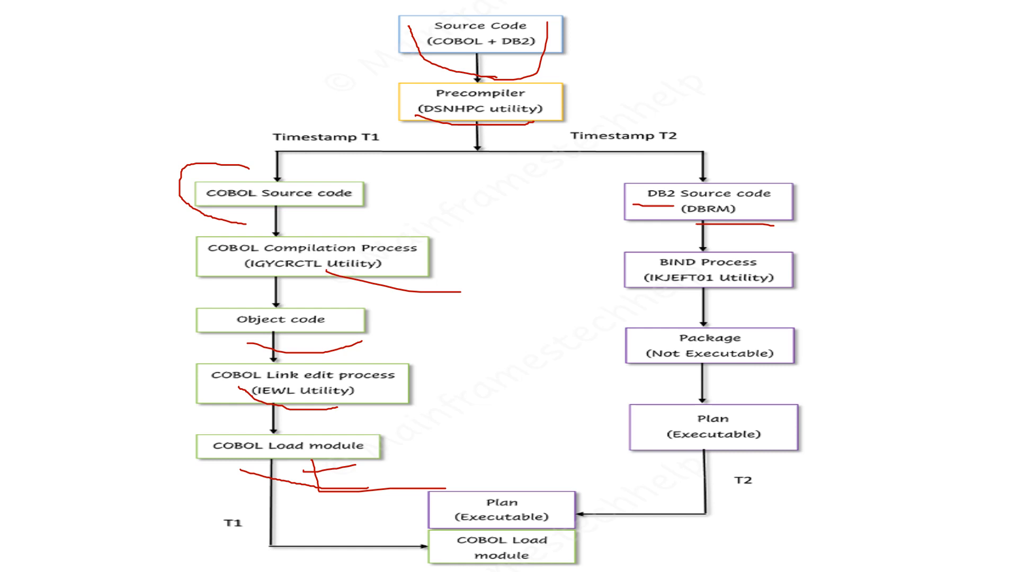
left_click_drag(703, 235, 773, 235)
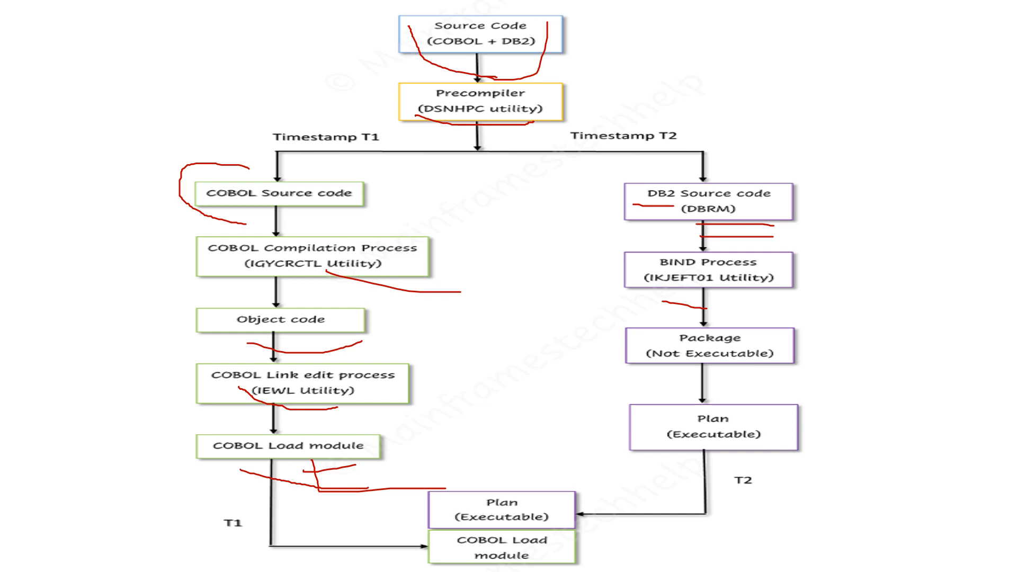
left_click_drag(685, 382, 782, 379)
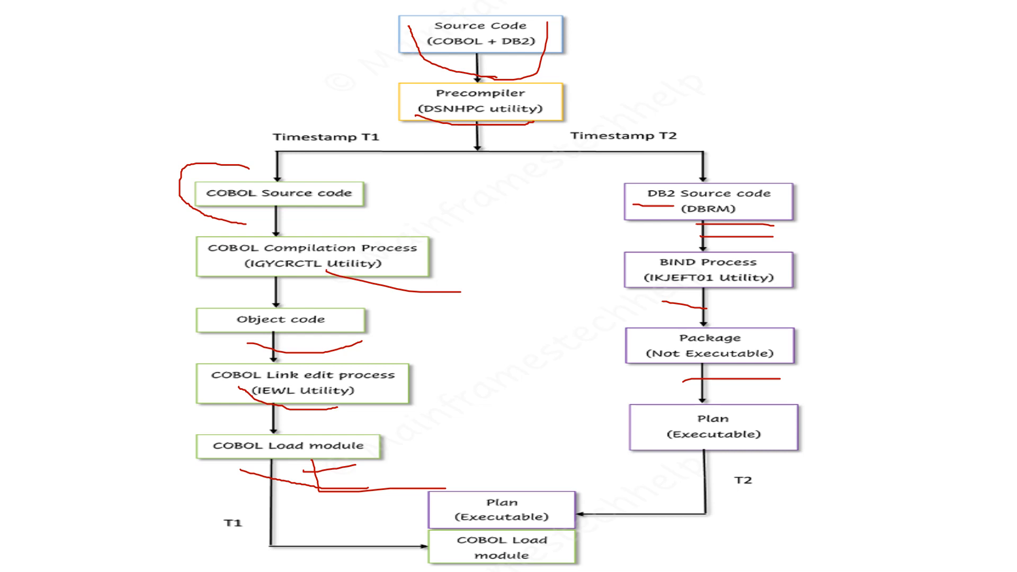
left_click_drag(749, 422, 704, 468)
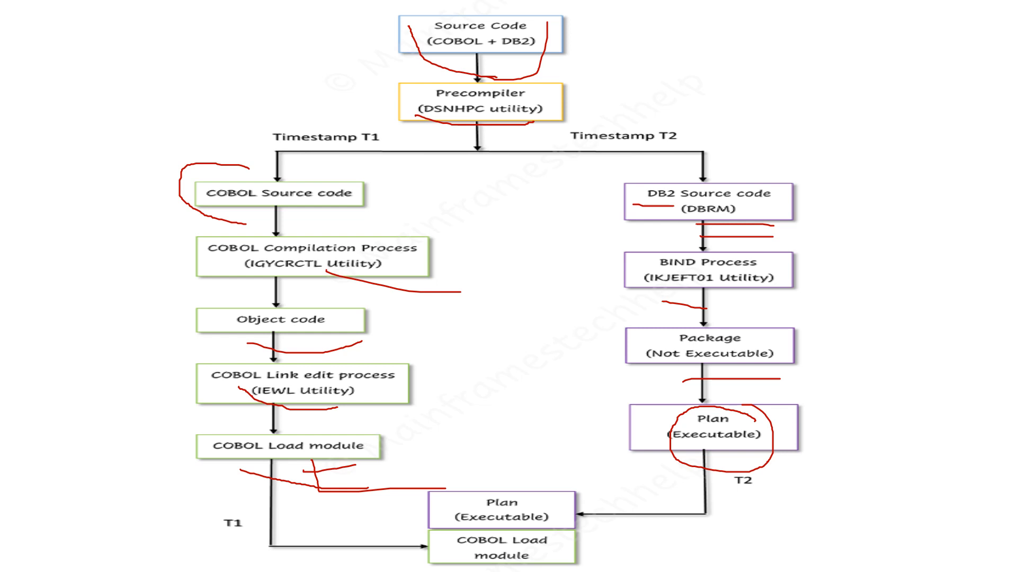
left_click_drag(733, 396, 857, 367)
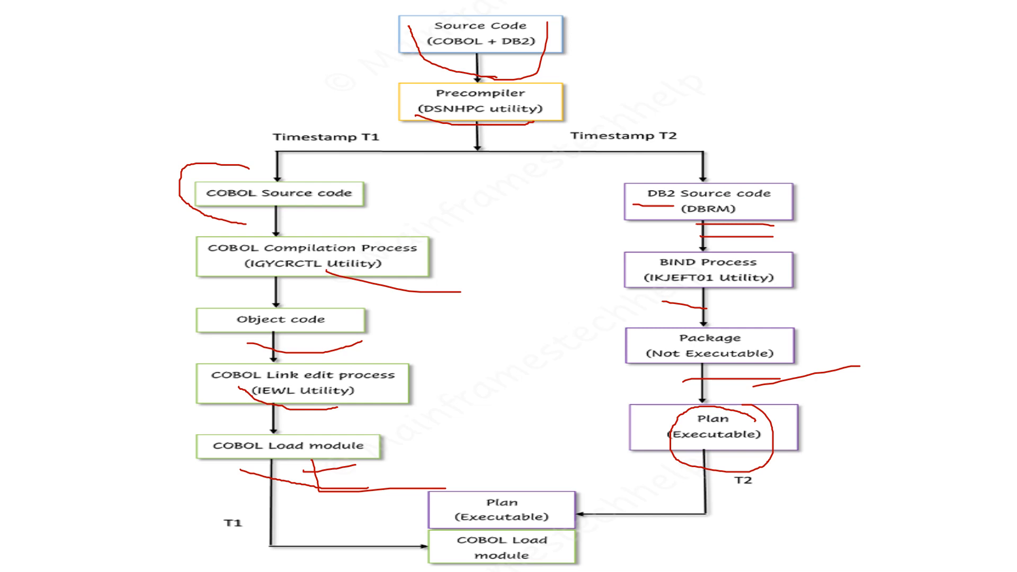